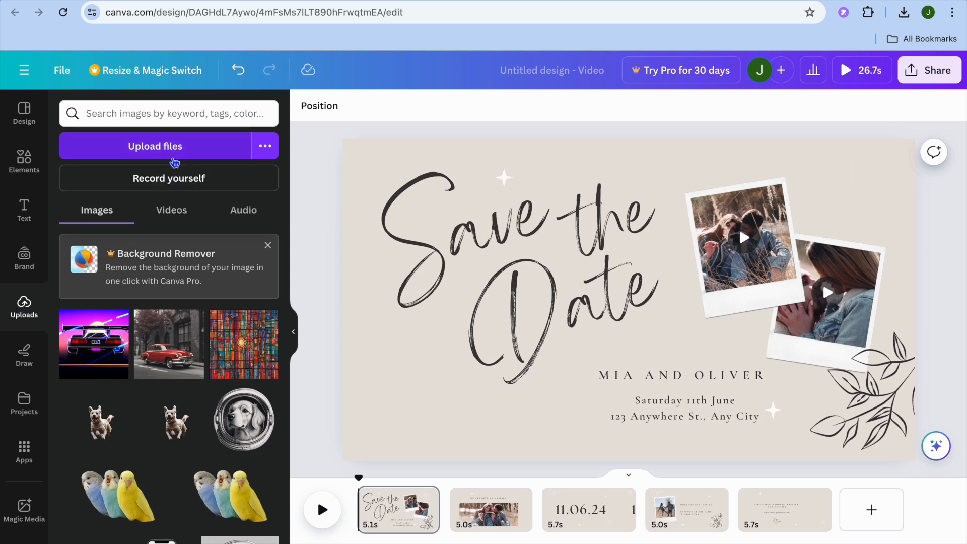
- Add the uploaded Apr 30 voice recording to the Save the Date video timeline
click(173, 151)
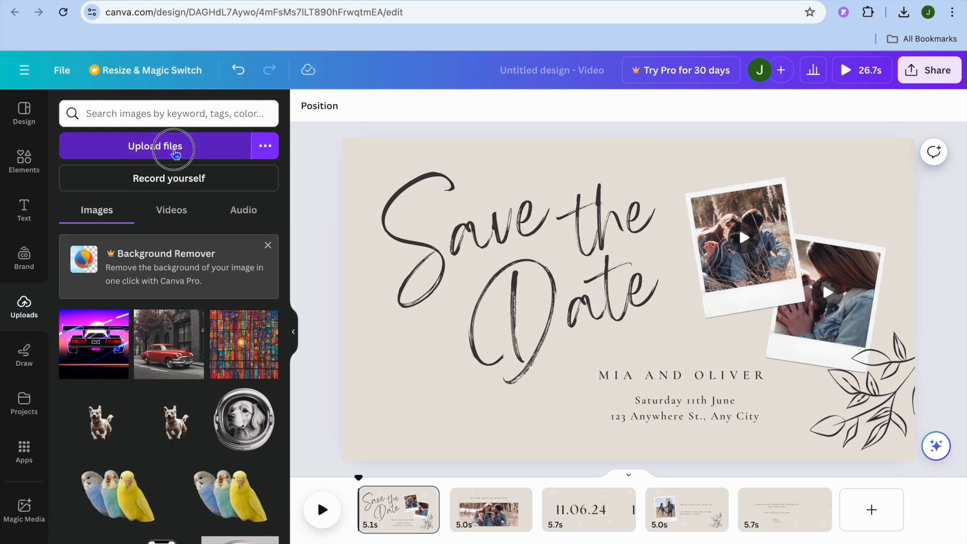
click(155, 147)
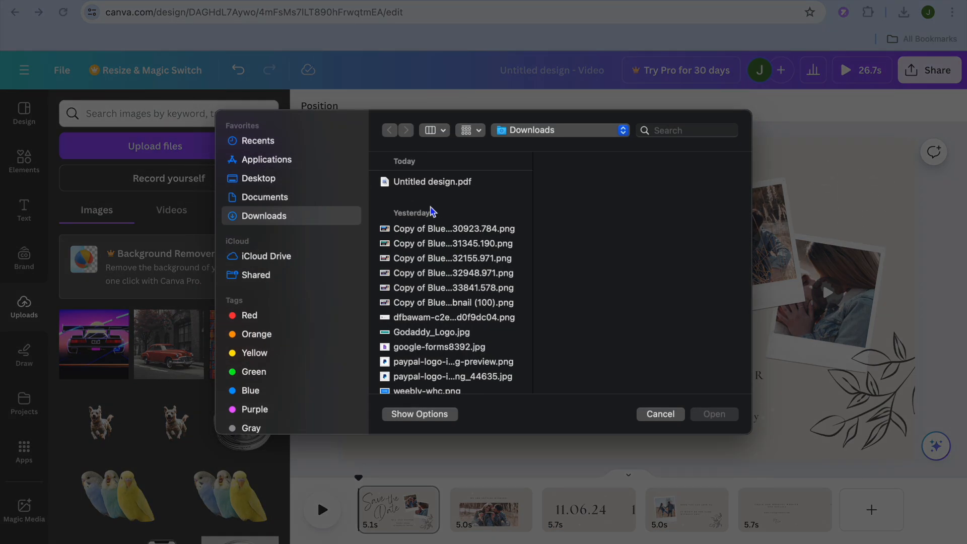
mouse_move(659, 395)
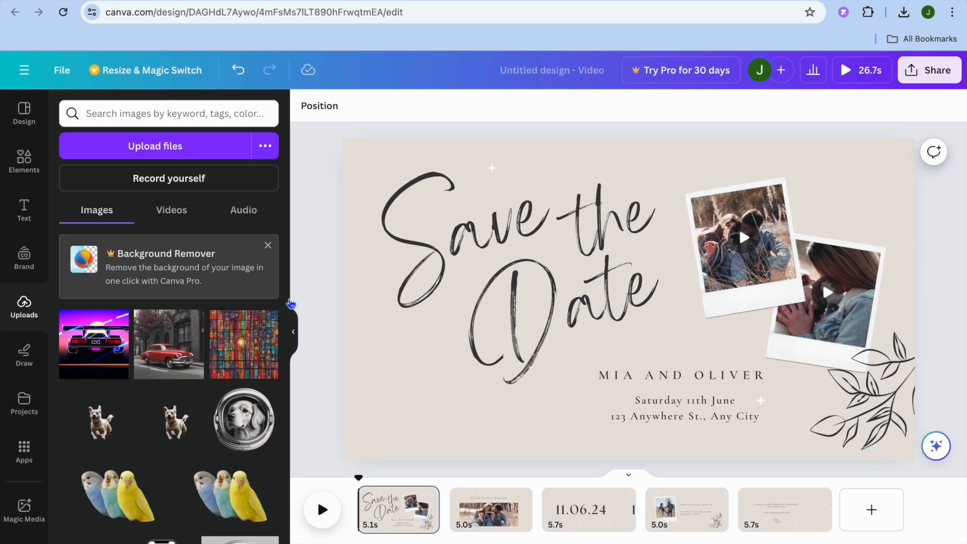
click(243, 210)
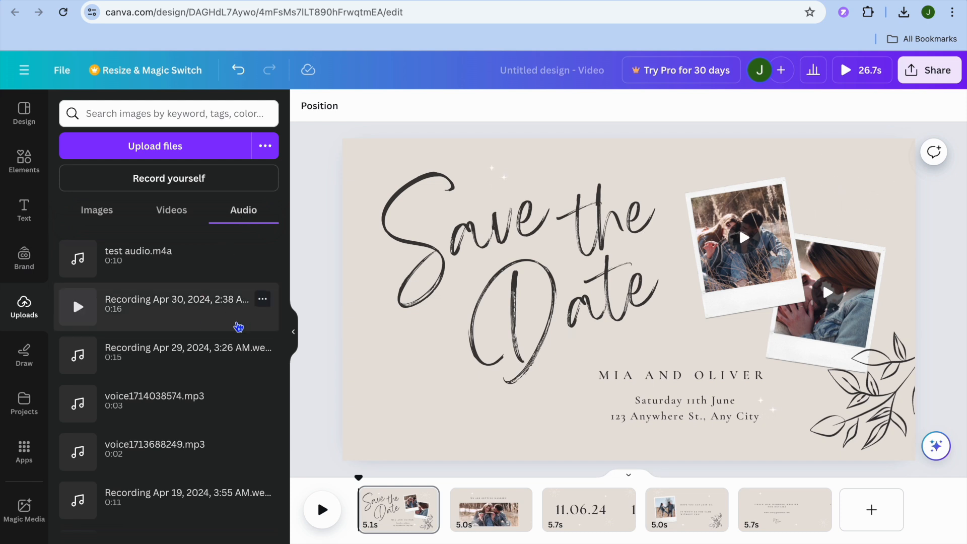
mouse_move(311, 439)
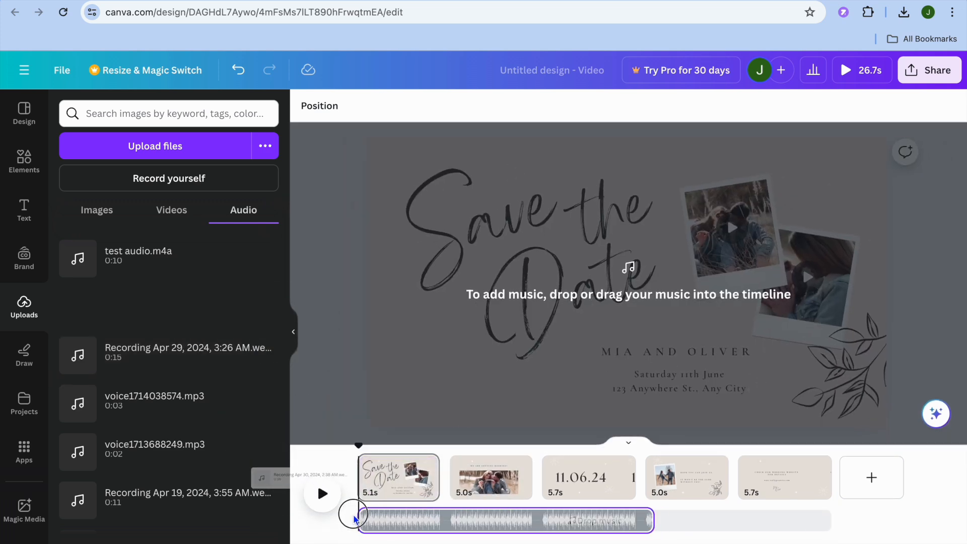
drag(354, 515, 505, 520)
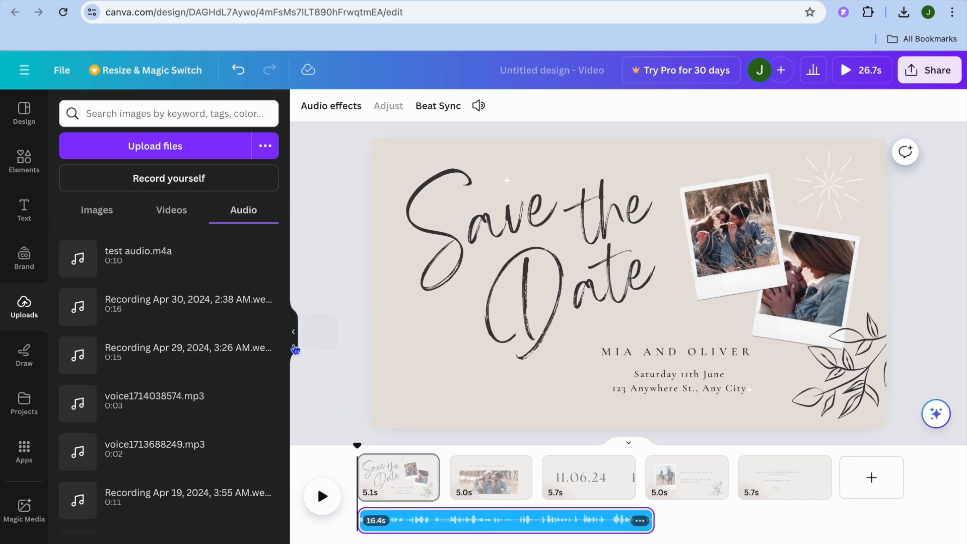
mouse_move(181, 357)
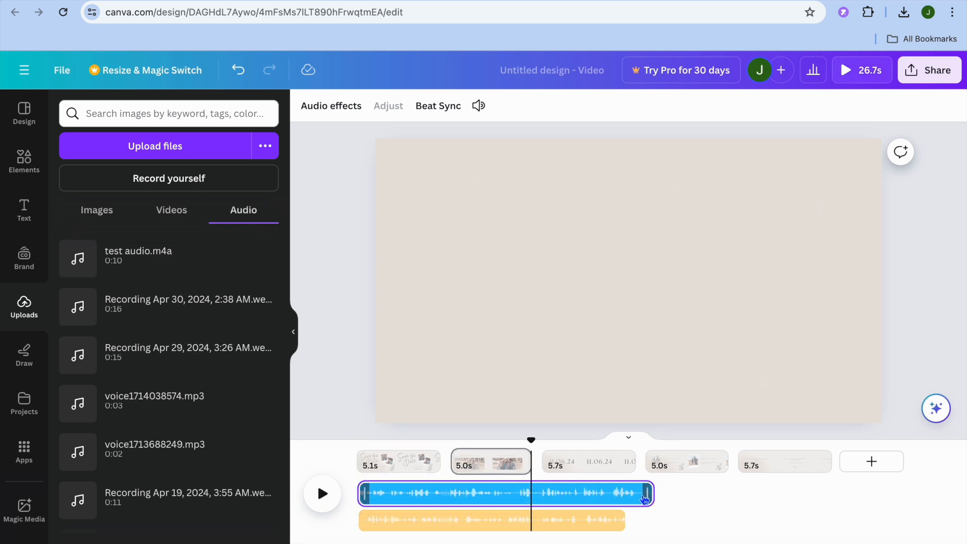
right_click(642, 496)
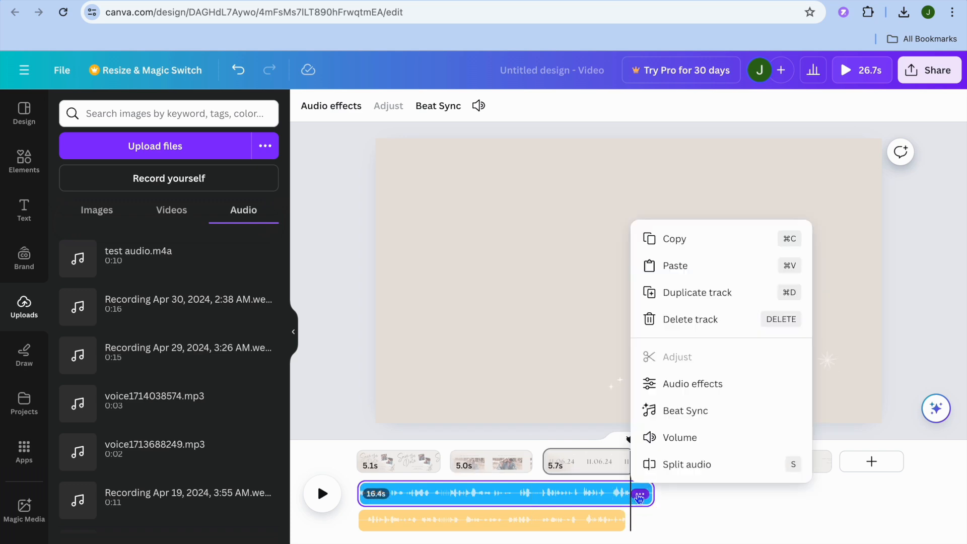
mouse_move(686, 442)
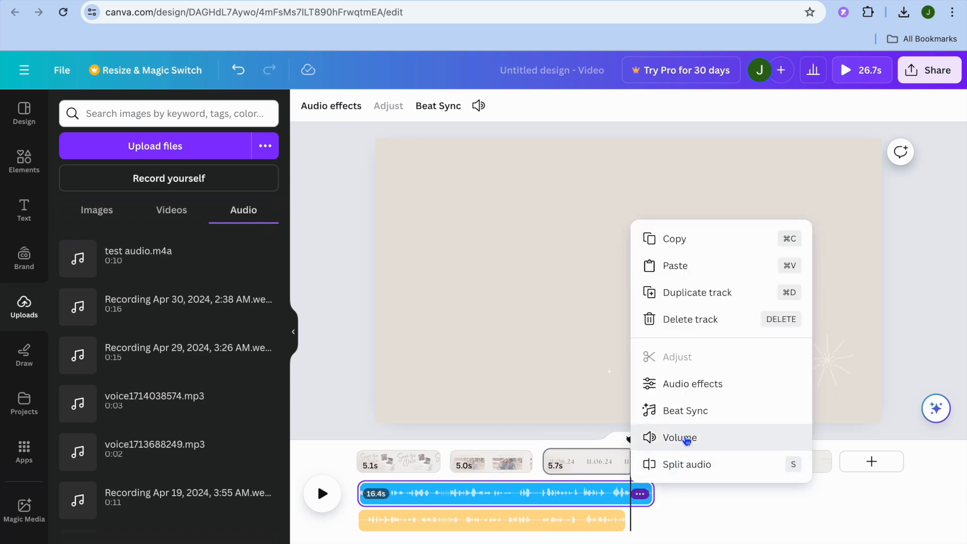
click(679, 438)
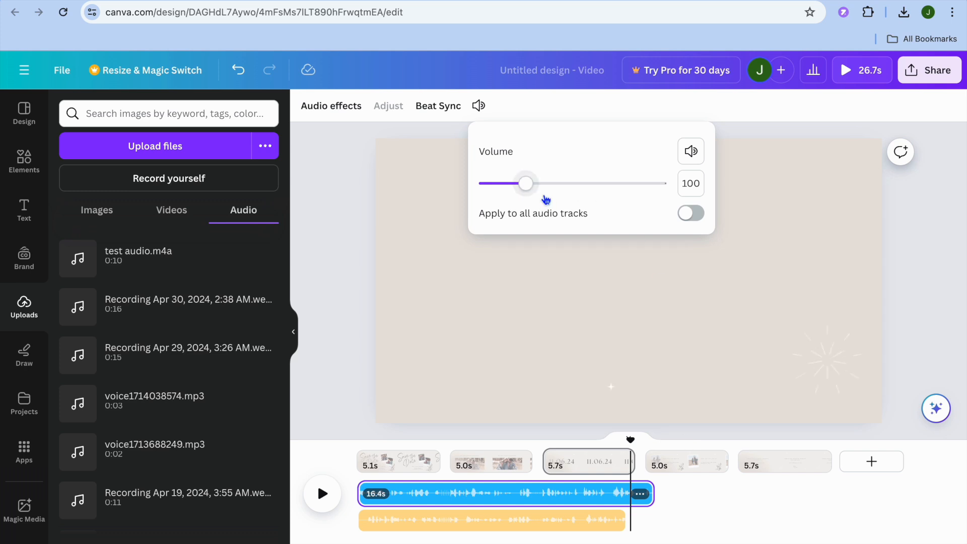
drag(525, 184, 554, 184)
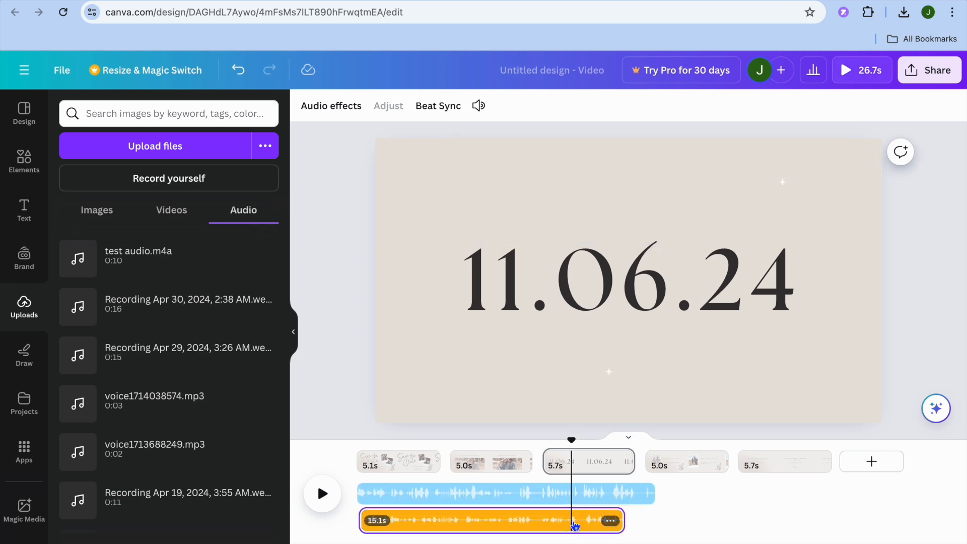
mouse_move(564, 523)
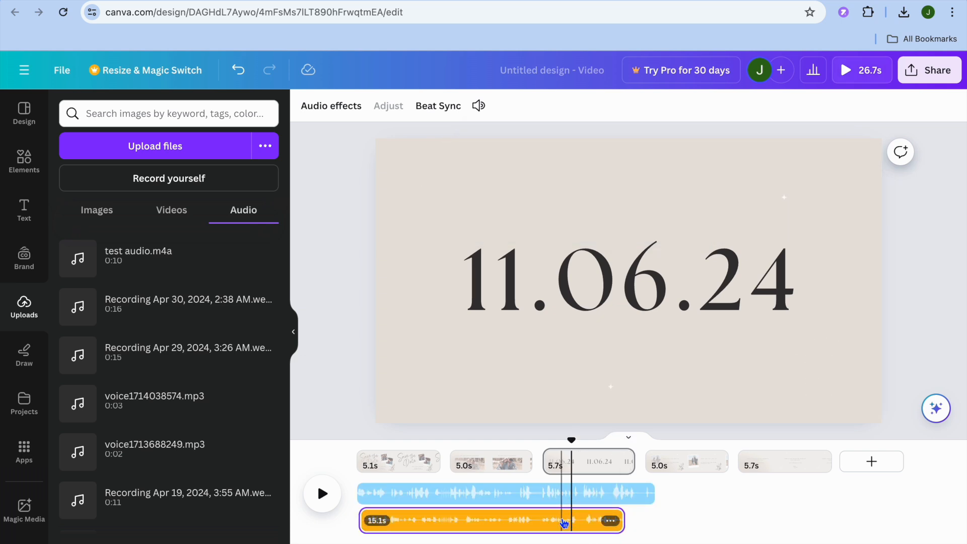
- Lower the 15.1-second music track's volume from 100 to 19
click(610, 521)
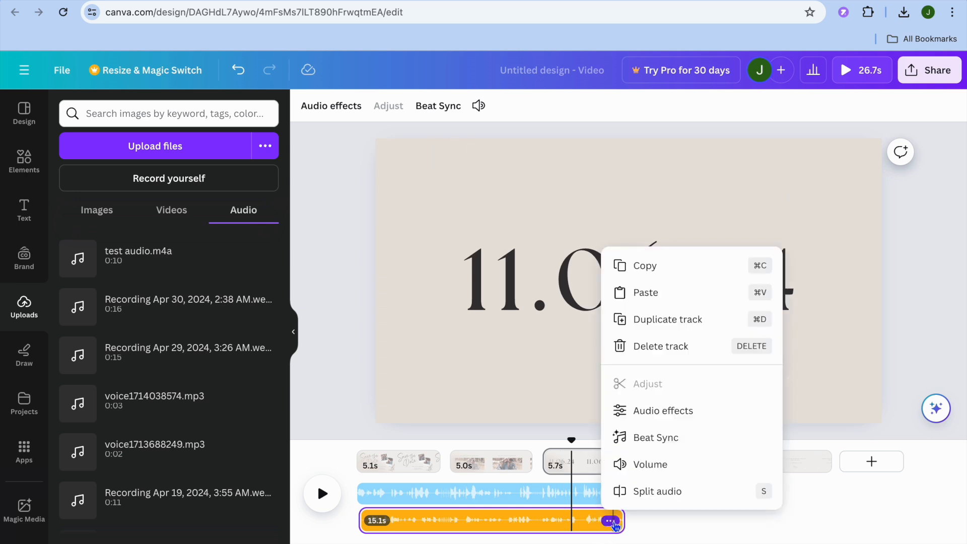
click(650, 465)
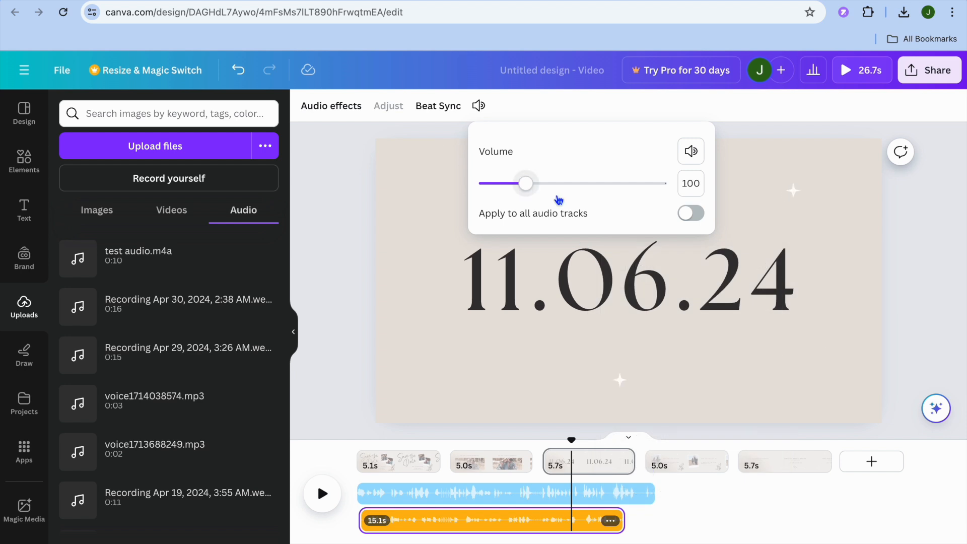
drag(526, 184, 504, 183)
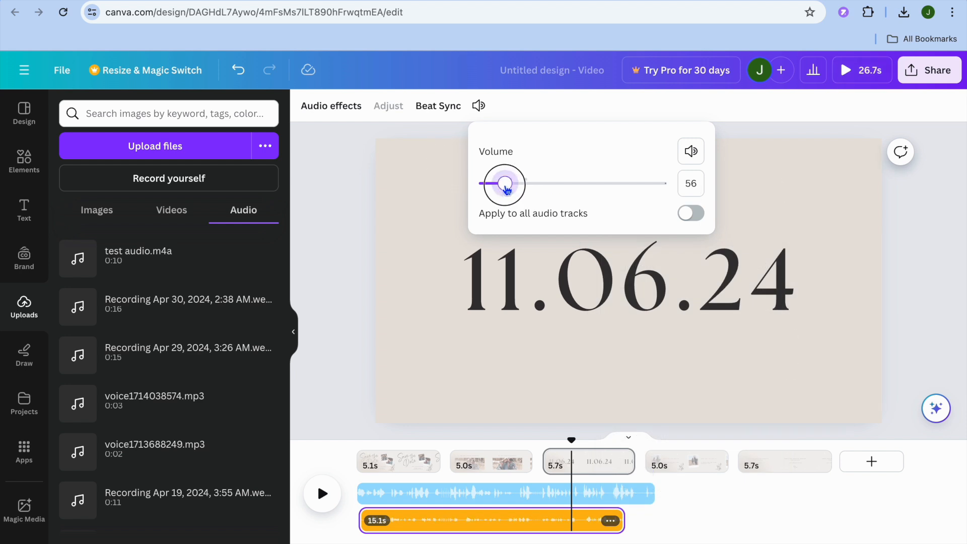
drag(504, 183, 487, 183)
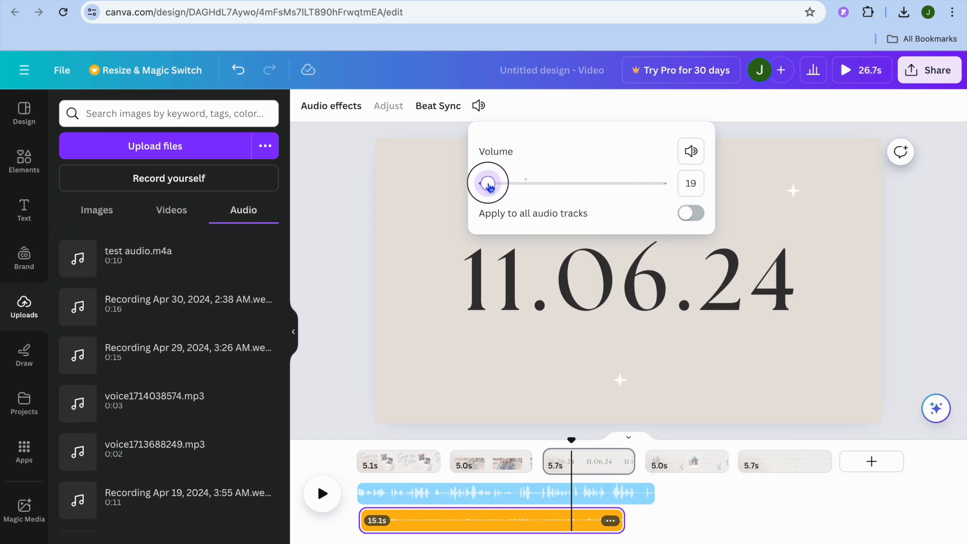
drag(487, 183, 483, 184)
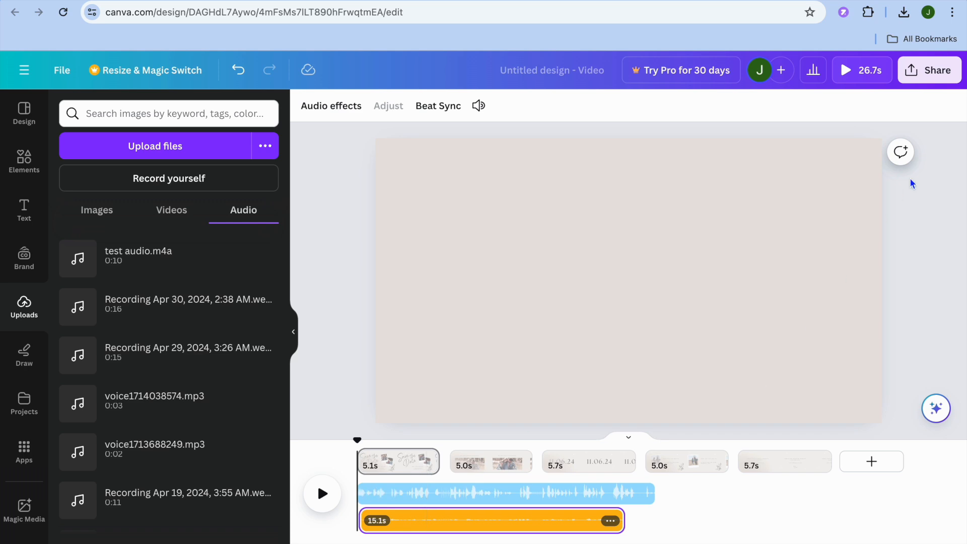
- Open Share > Download for MP4 Video at 1080p covering all 5 pages
click(929, 70)
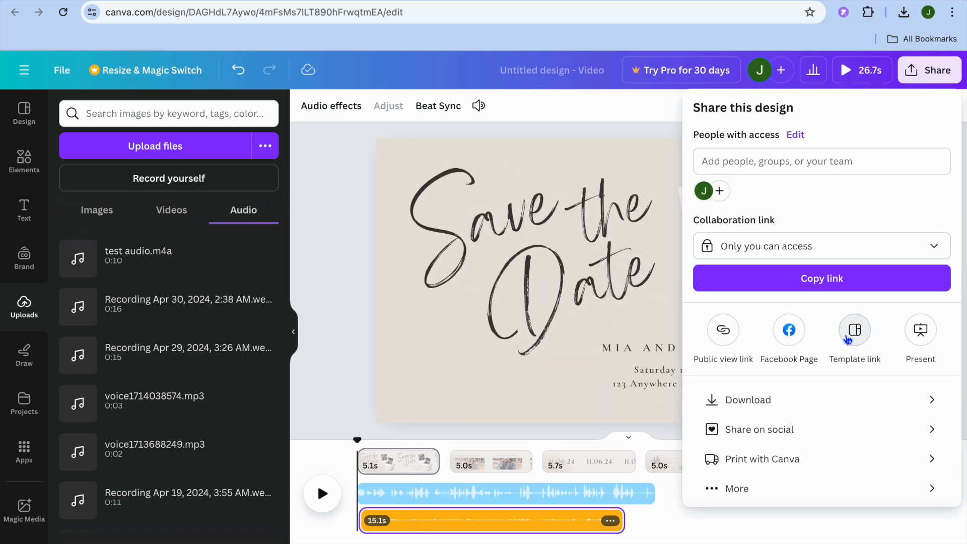
click(748, 400)
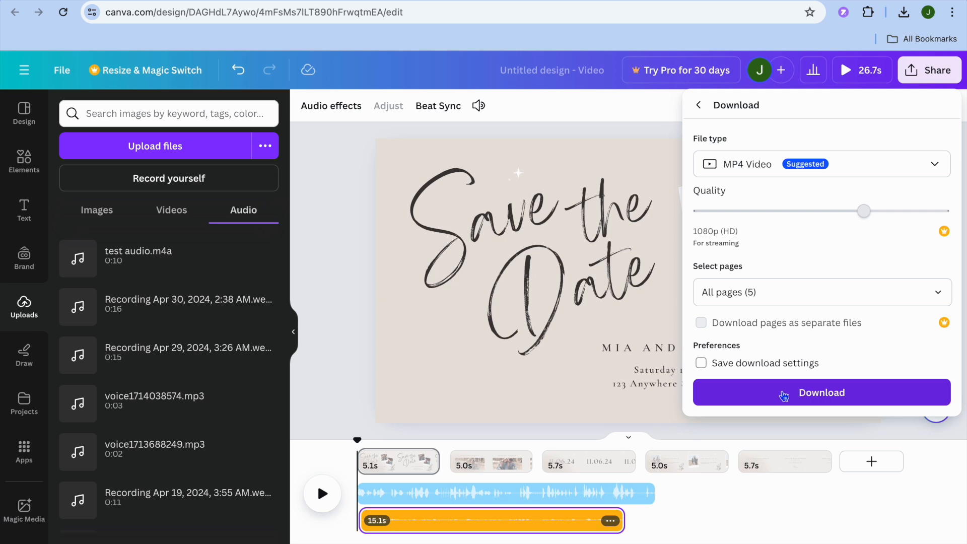
mouse_move(638, 101)
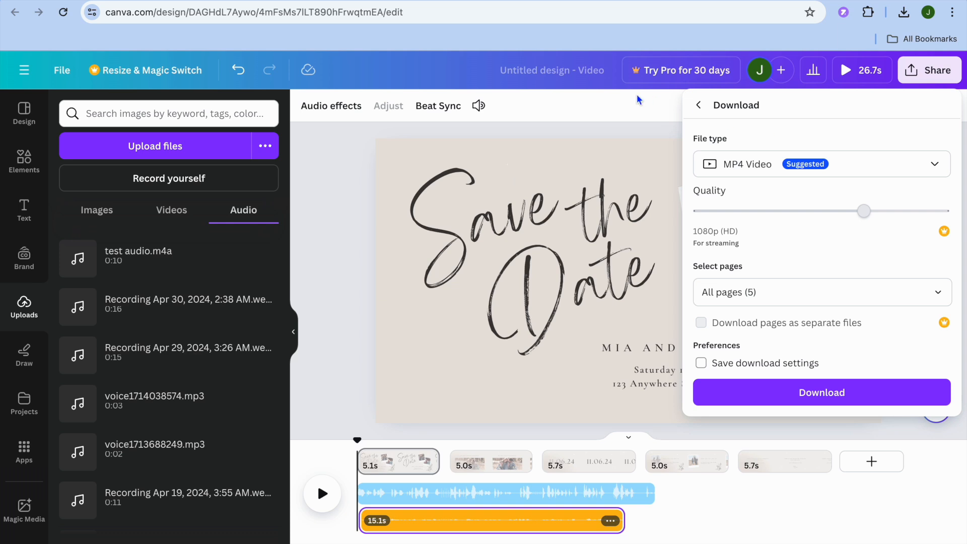
mouse_move(744, 71)
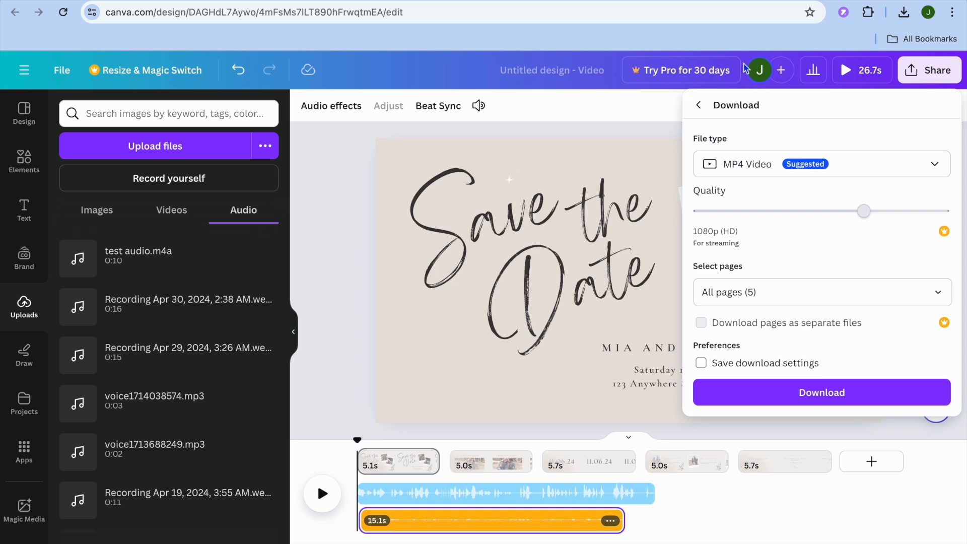